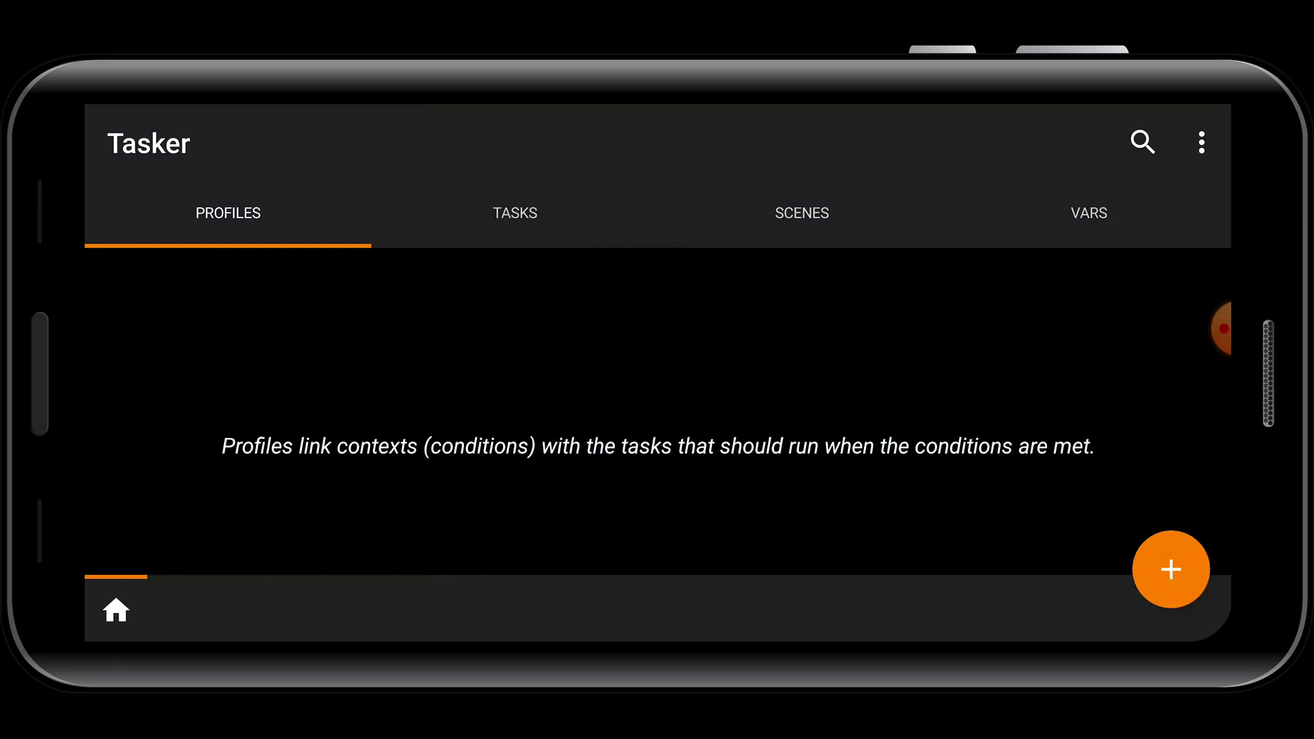
# Create a new profile triggered by the NFC Tag event, found by filtering 'nfc'.
pyautogui.click(1170, 570)
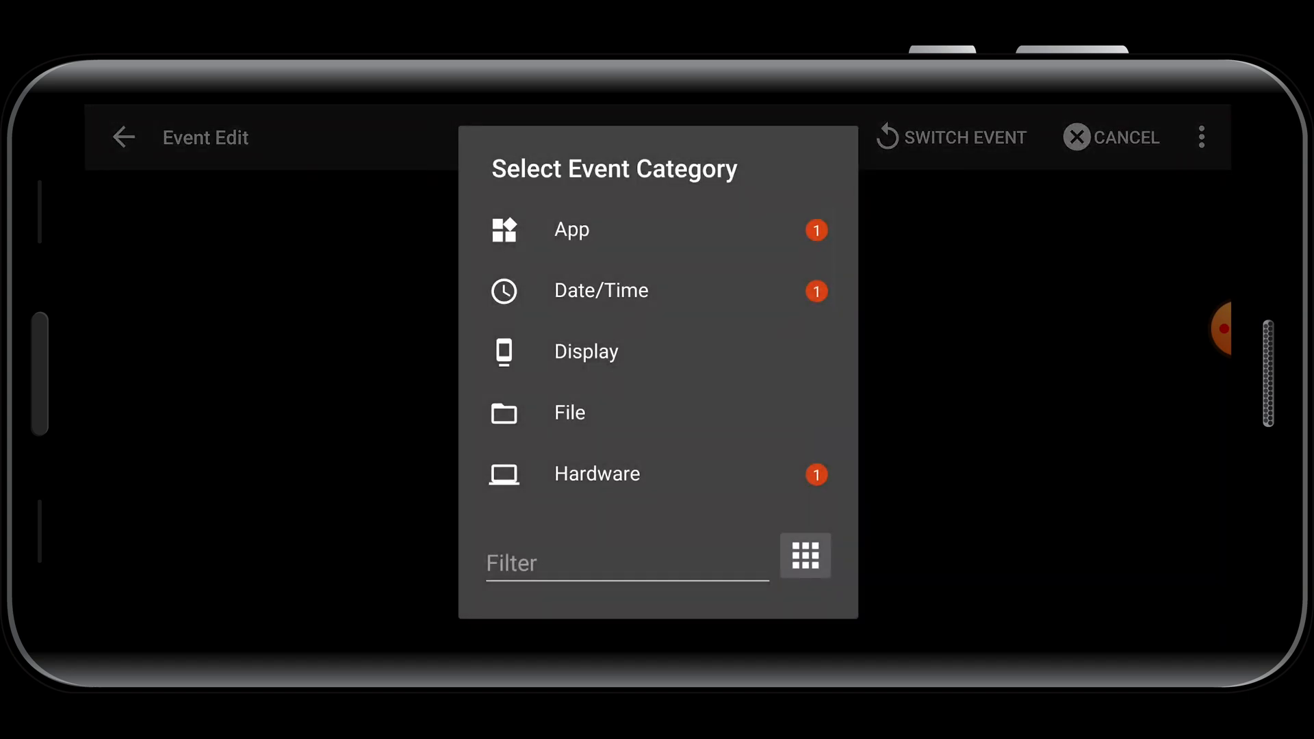
pyautogui.write('nfc')
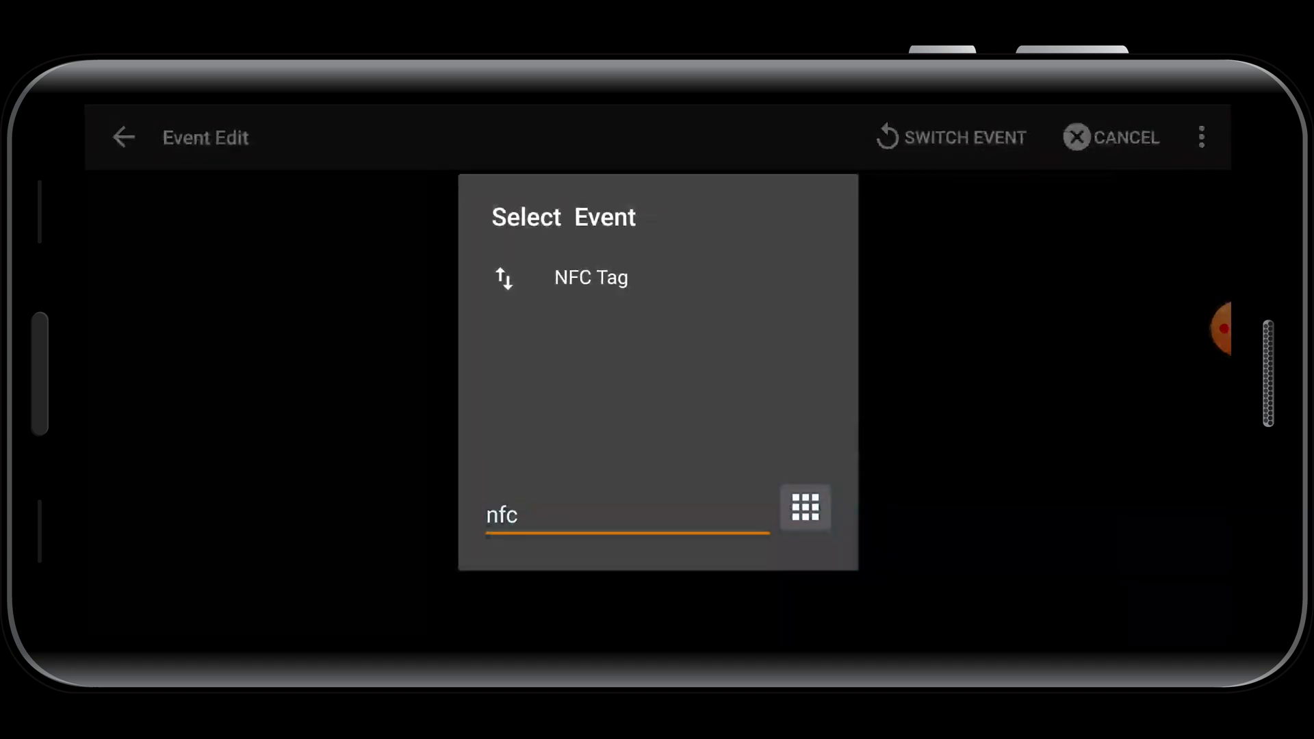
pyautogui.click(590, 277)
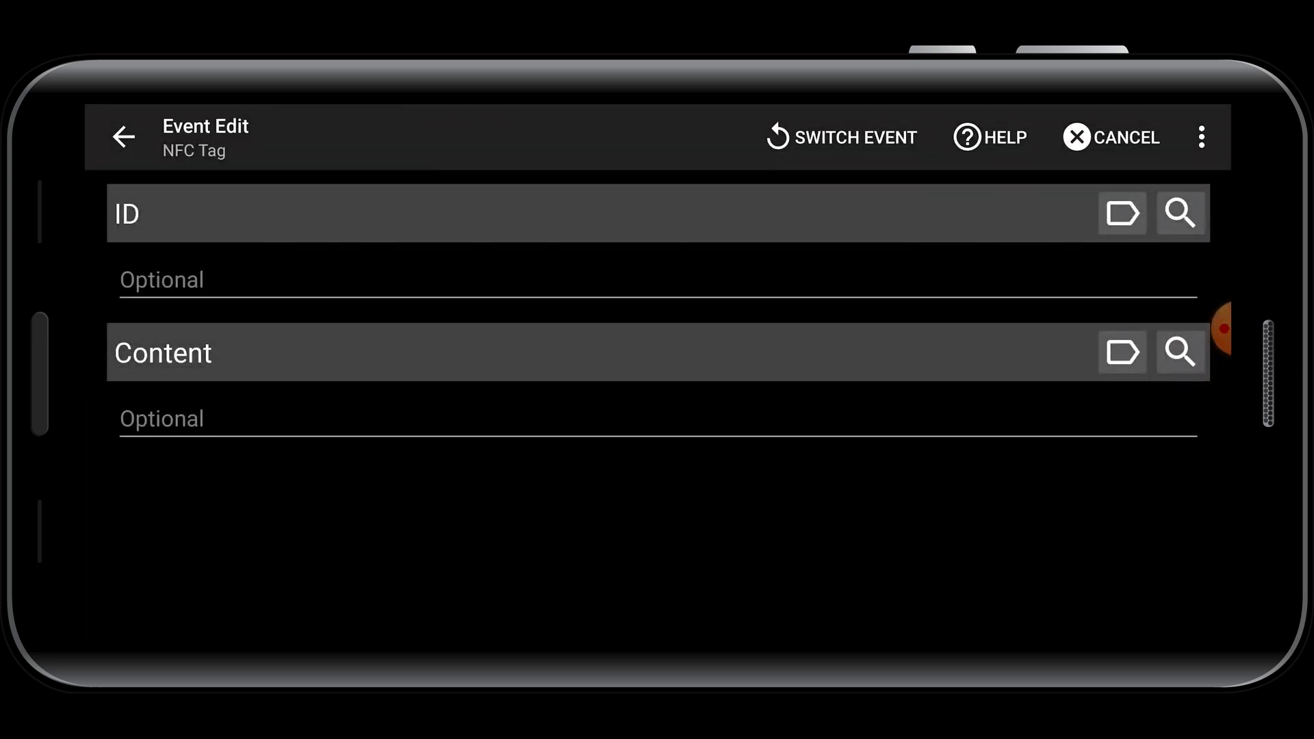
# Scan NFC tag 0452B8EAA86481 to fill the trigger ID and save the event.
pyautogui.click(1180, 213)
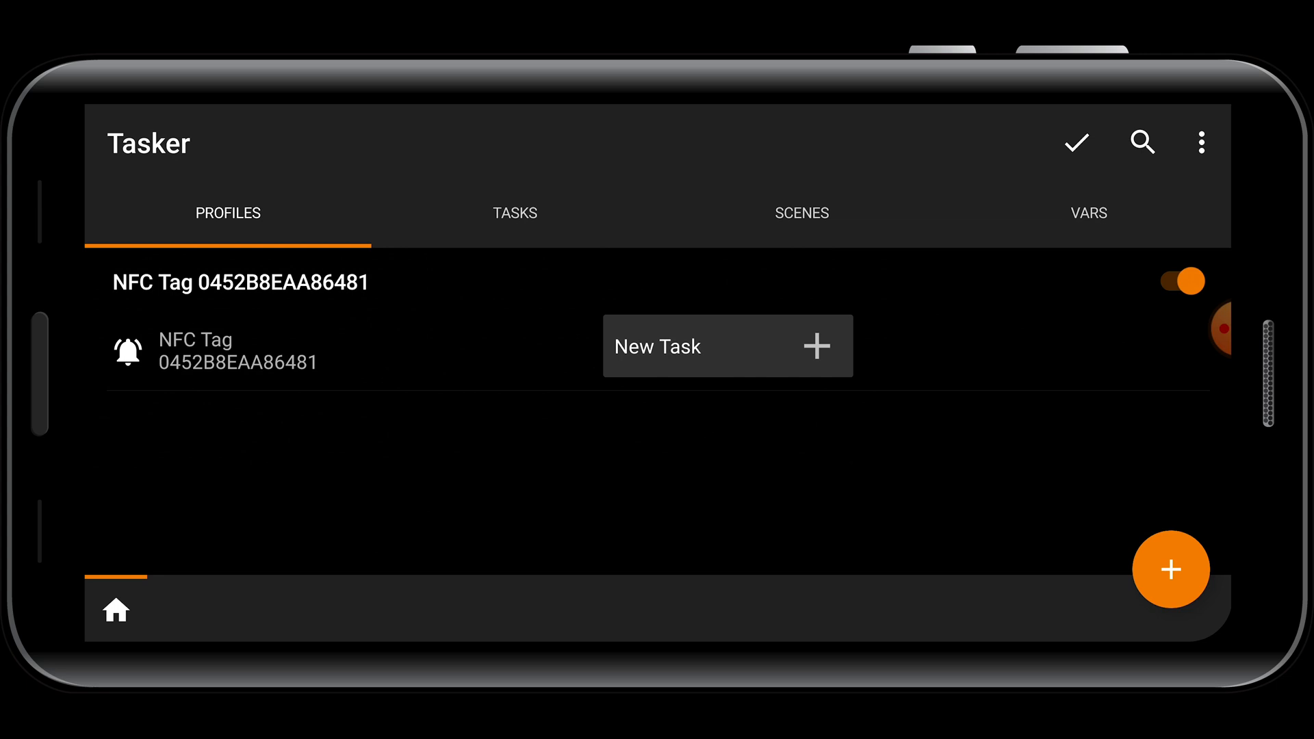
# Add a new task named 'Morning Routine' to the NFC profile.
pyautogui.click(727, 346)
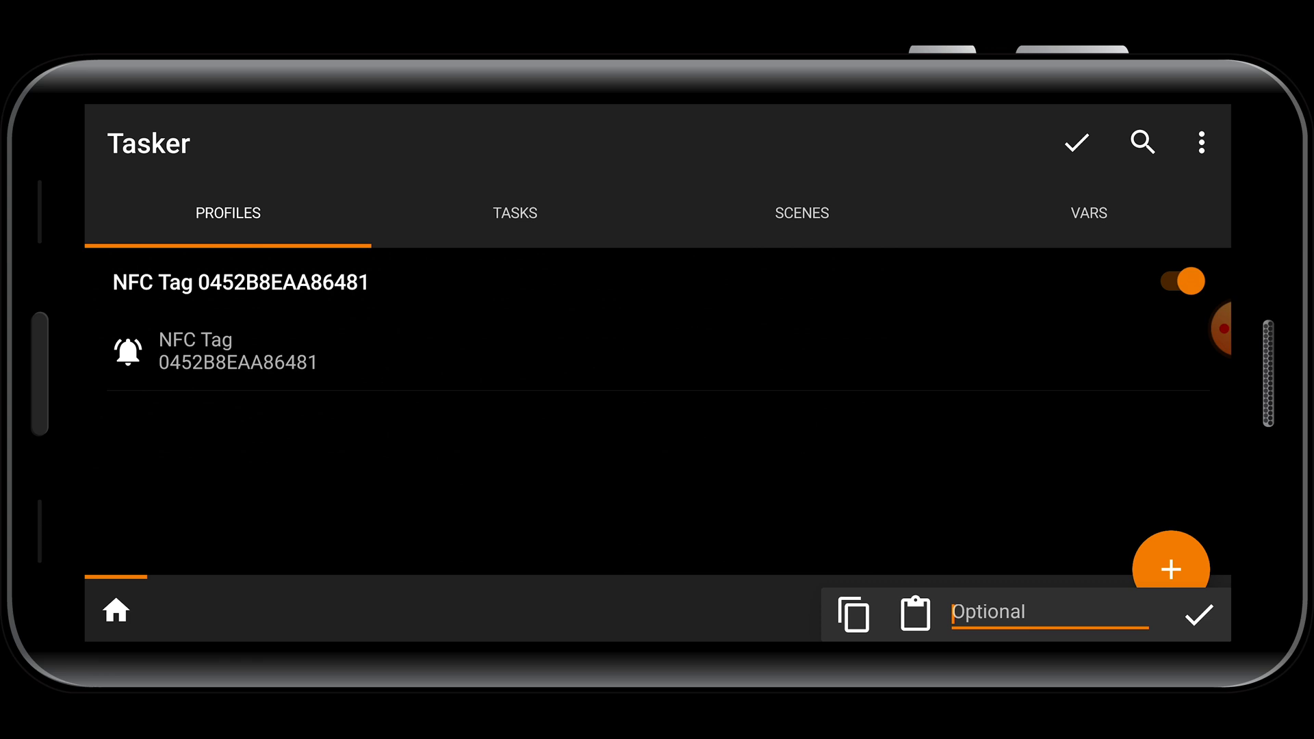
pyautogui.click(1198, 613)
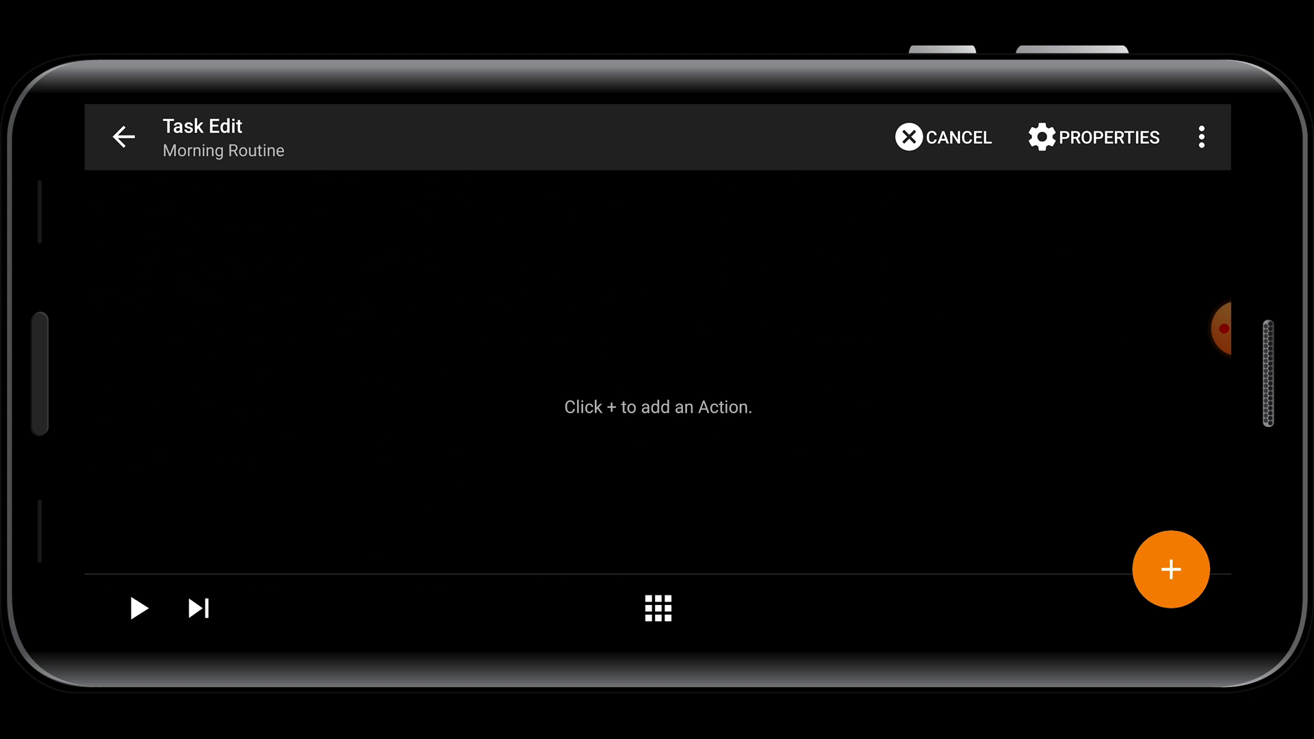
# Add a Tasker Plugin for Tesla action to Morning Routine, found by filtering 'tesla'.
pyautogui.click(1171, 570)
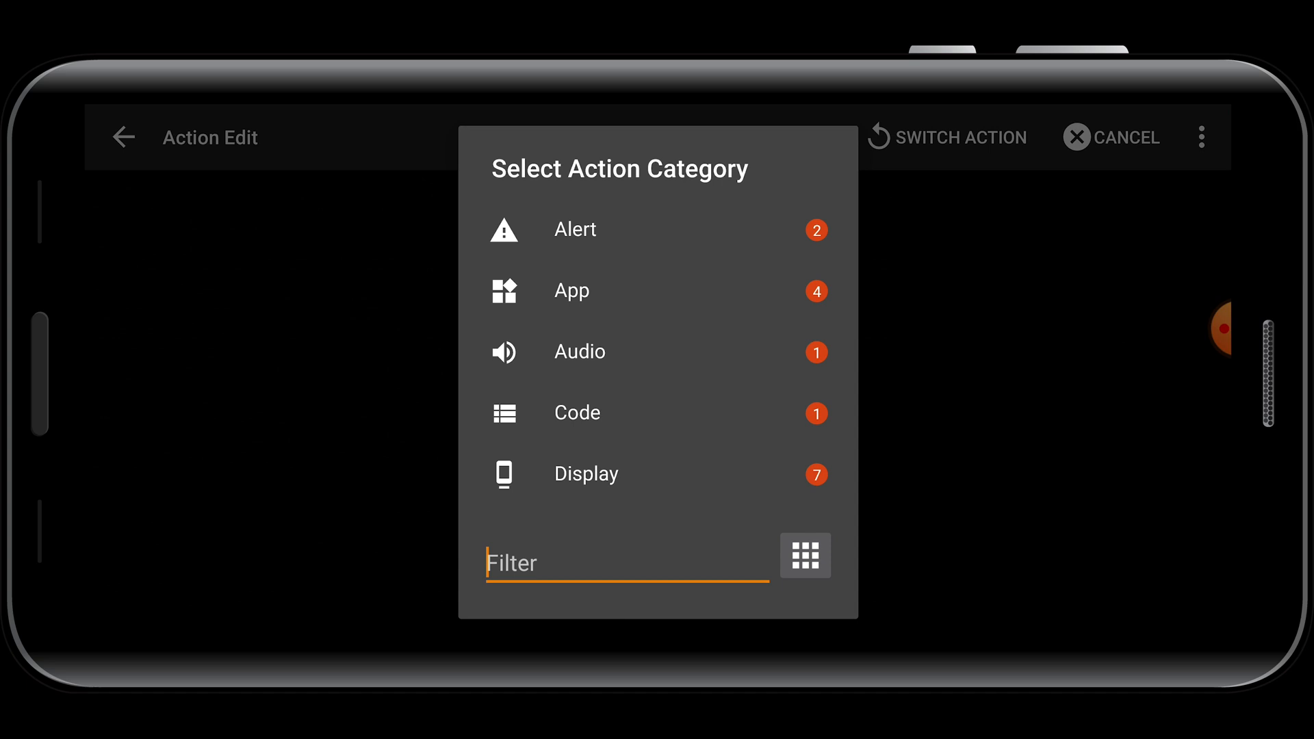
pyautogui.write('tesla')
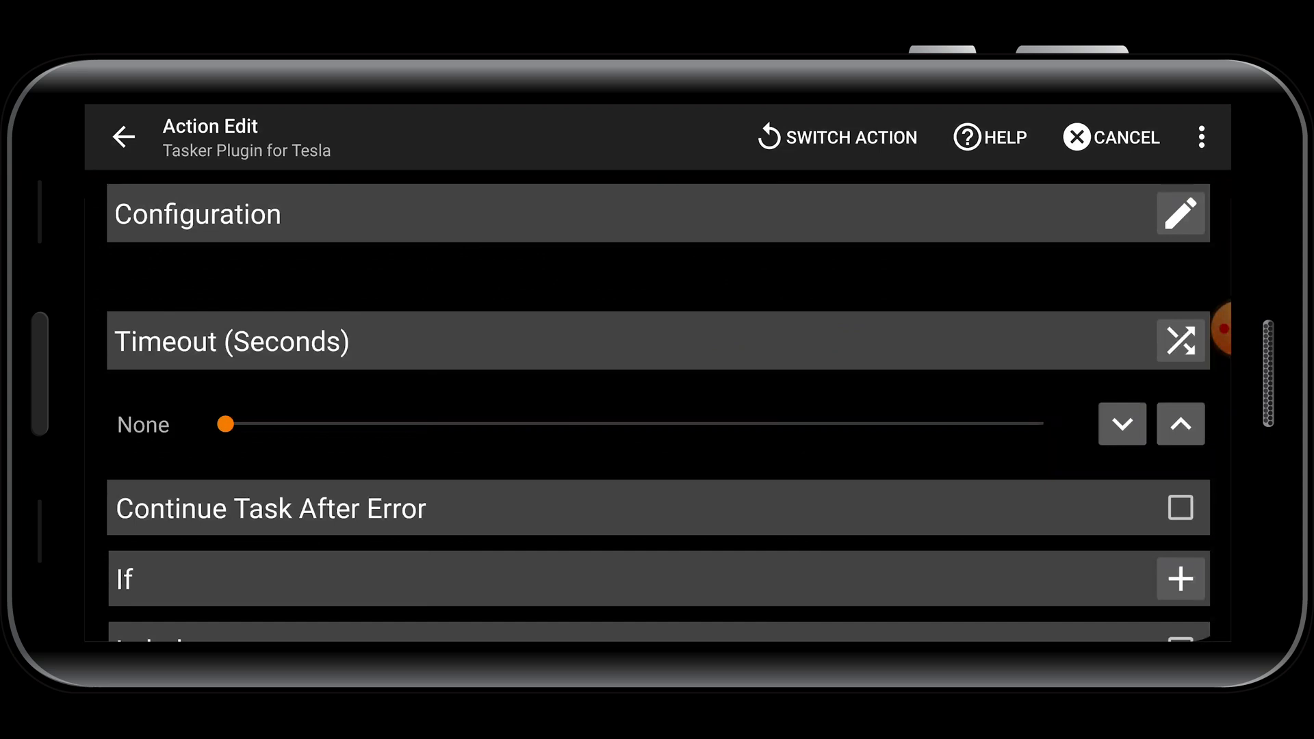
# Log in to the Tesla account from the plugin's Authentication settings and choose a vehicle.
pyautogui.click(1180, 213)
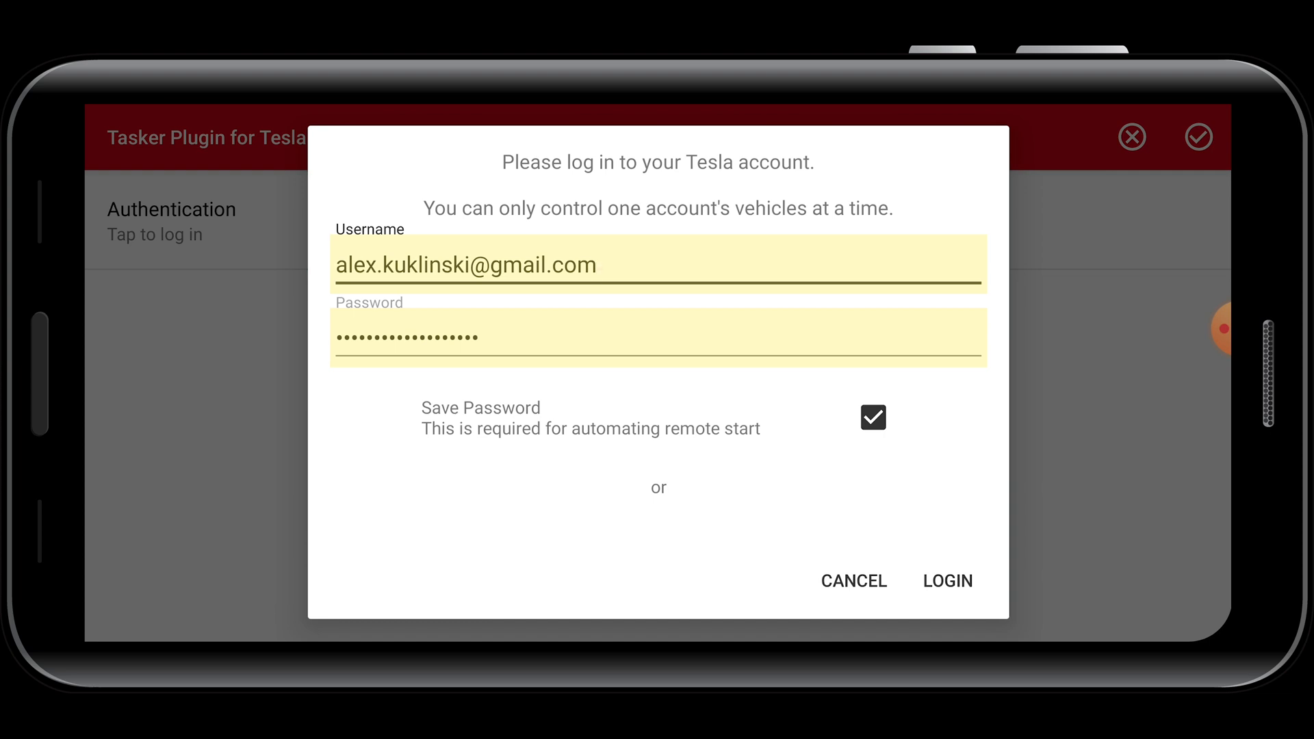
pyautogui.click(948, 581)
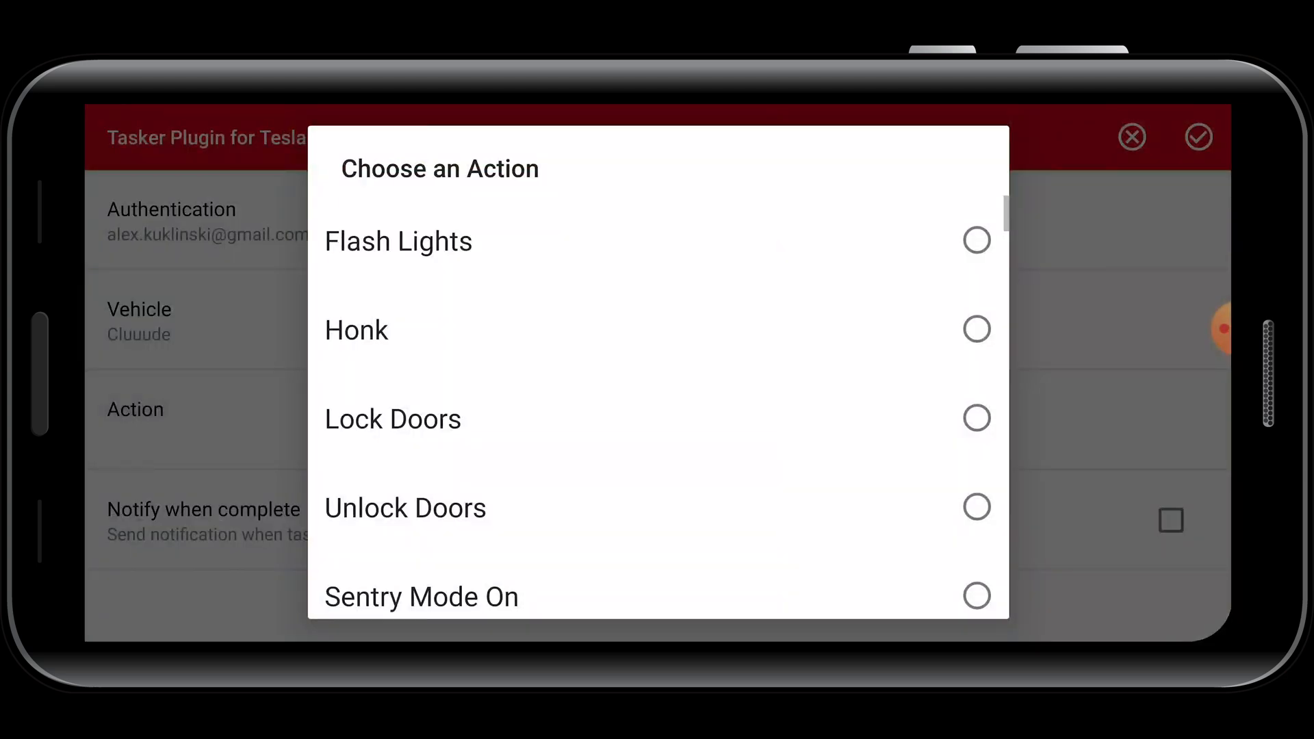
# Choose Start AC & Turn On Seat Heater, front-left seat at level 2.0, and save.
pyautogui.scroll(-3)
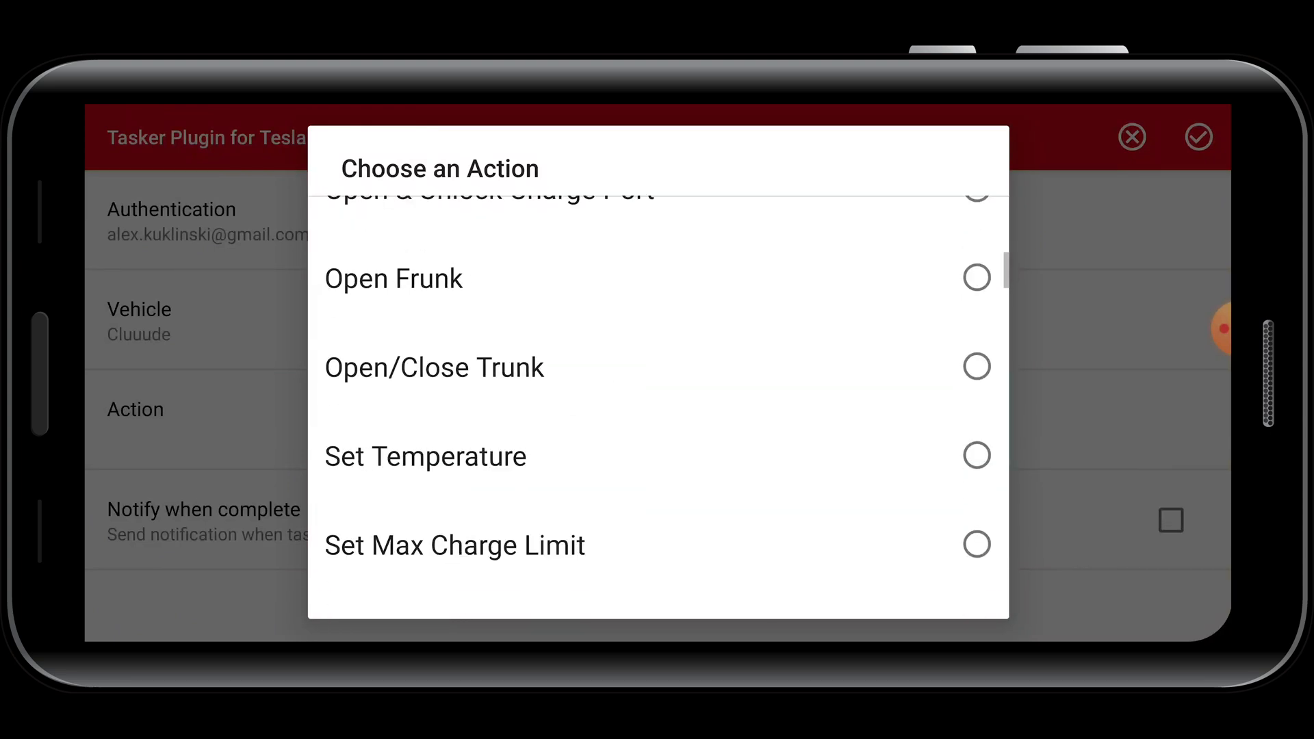
pyautogui.scroll(-3)
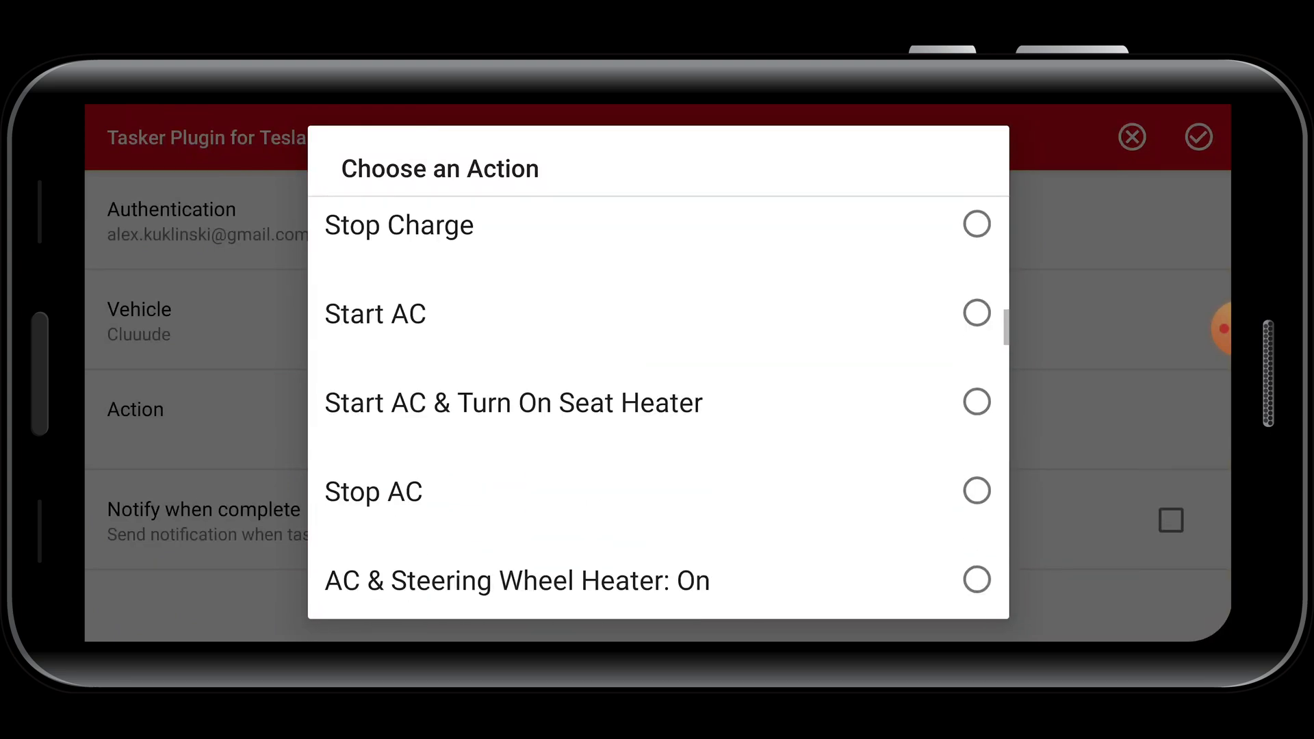
pyautogui.scroll(3)
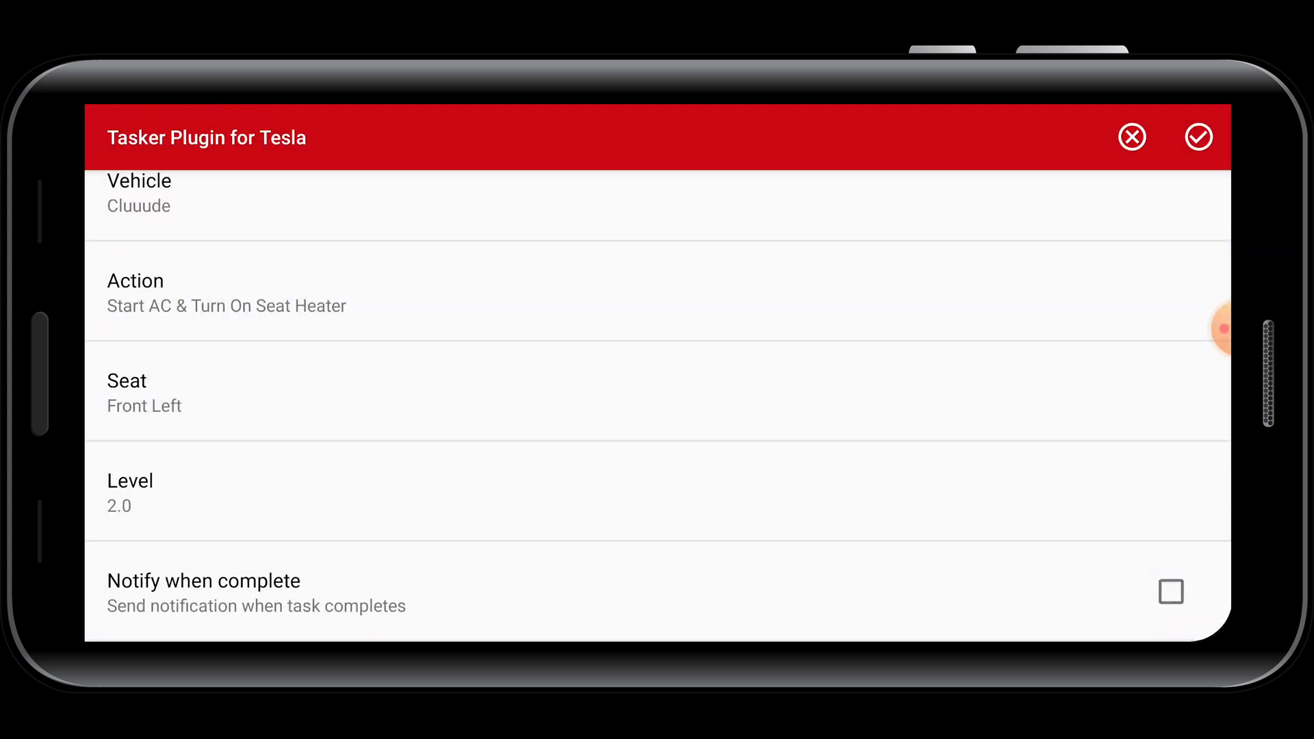
pyautogui.click(1199, 137)
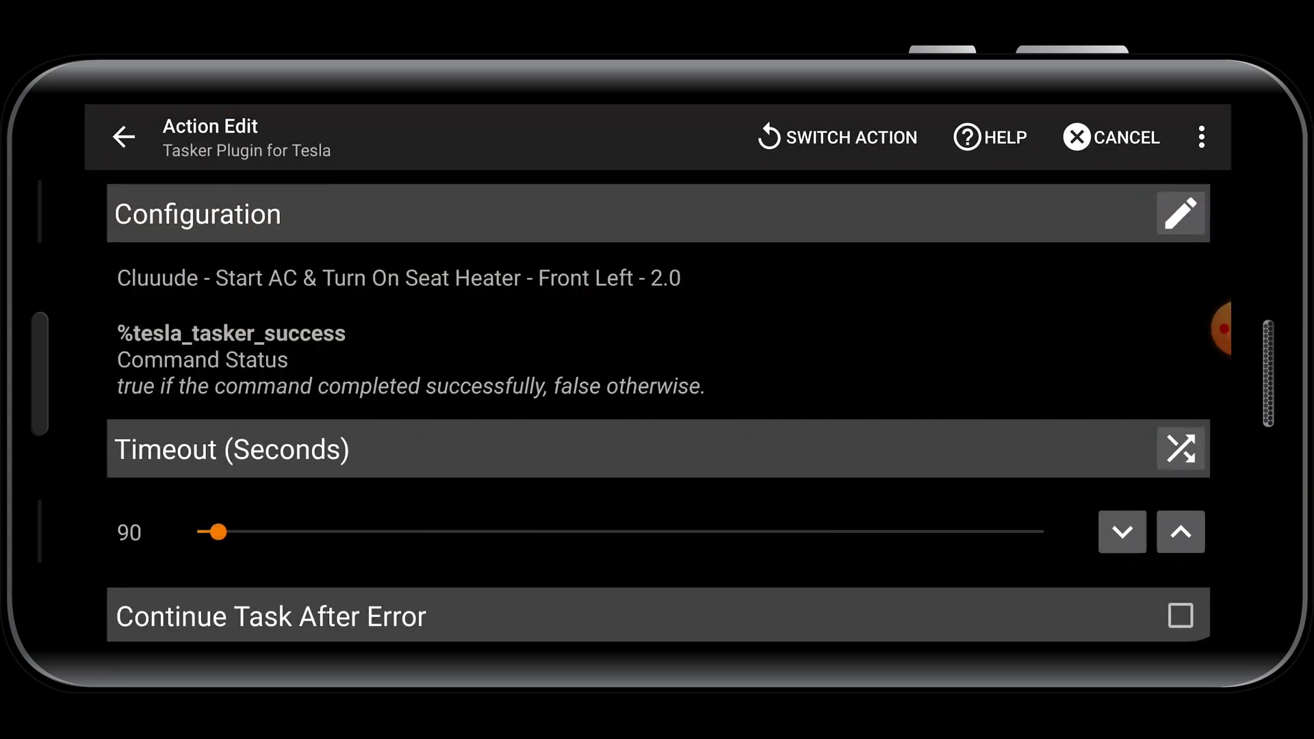
# Add a second Tesla plugin action set to Open Frunk and return to Profiles.
pyautogui.click(123, 137)
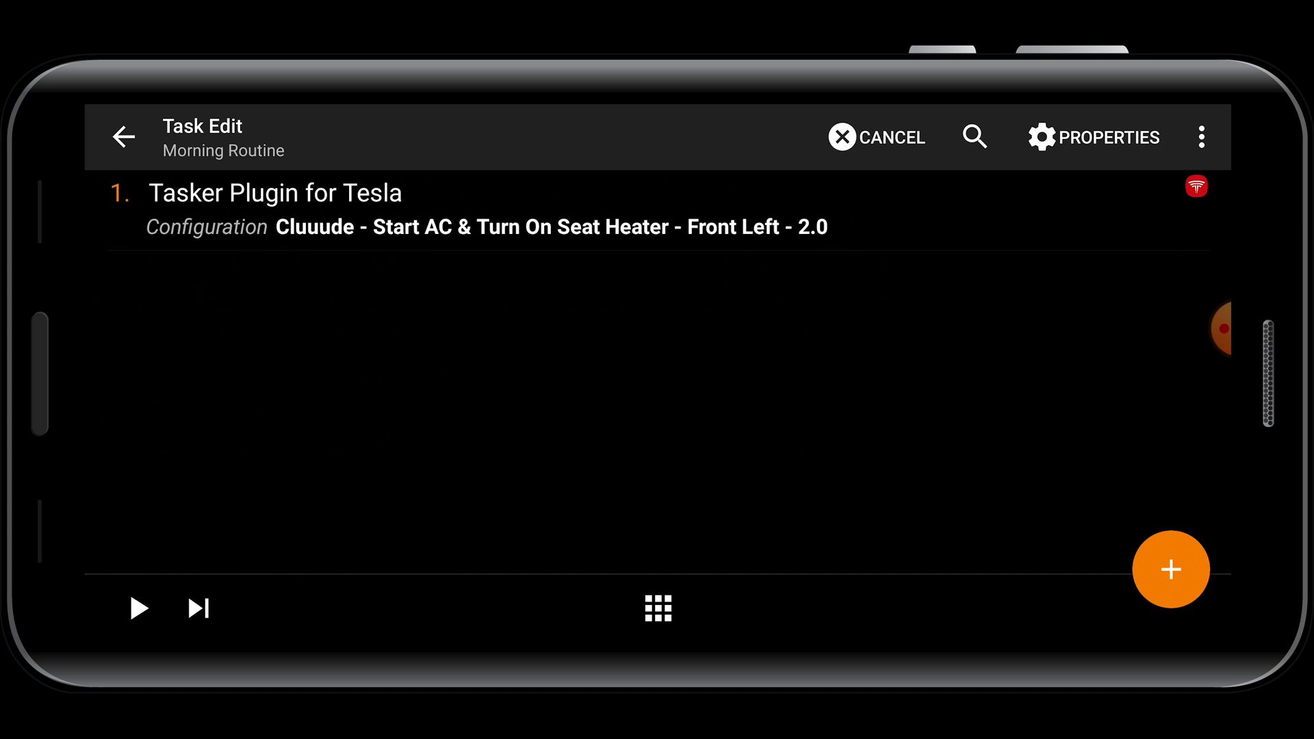
pyautogui.click(1171, 570)
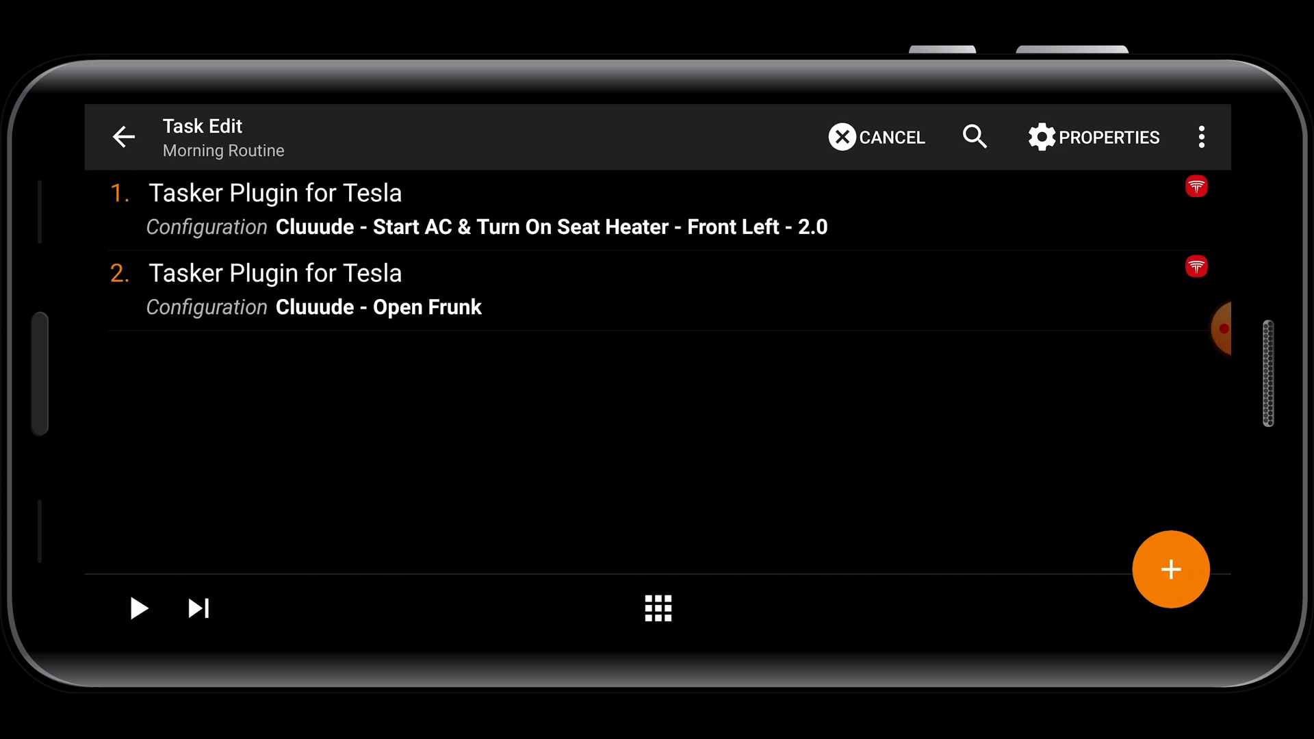
pyautogui.click(124, 137)
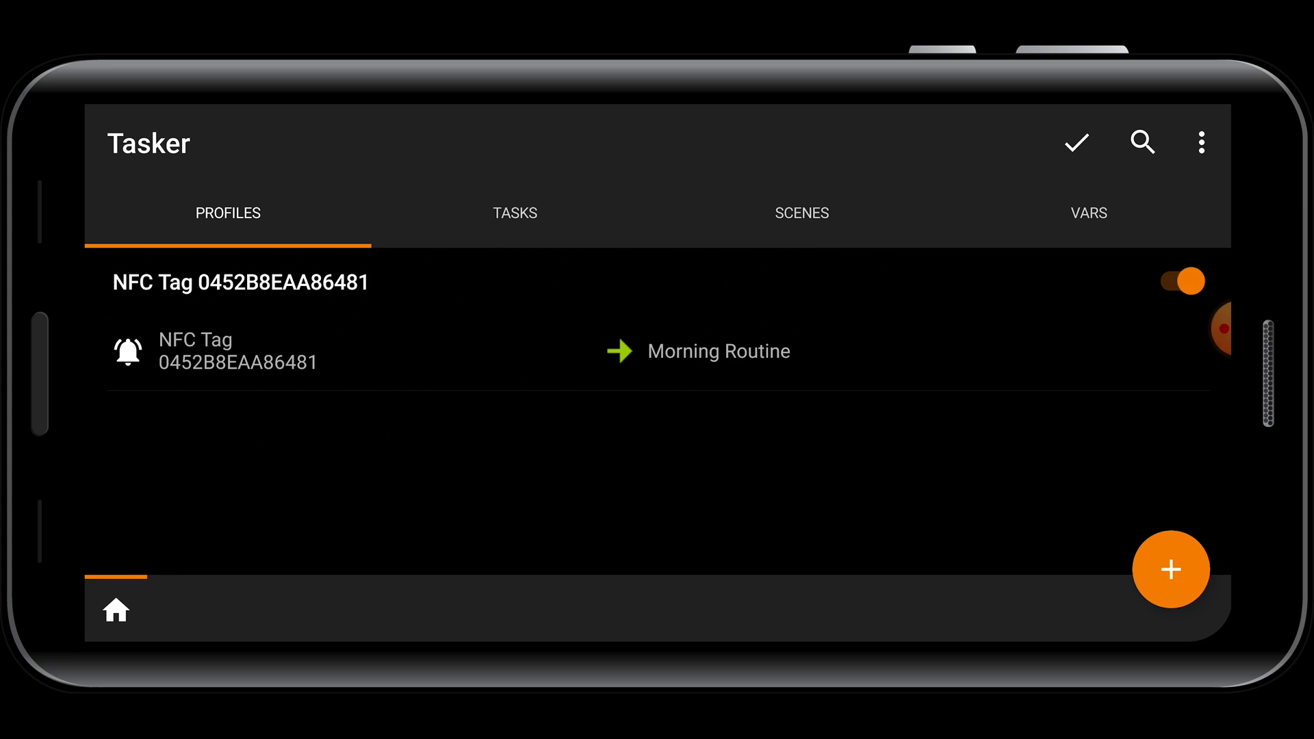
# Open Morning Routine from the Tasks list to see its AC/seat heater and Open Frunk actions.
pyautogui.click(515, 213)
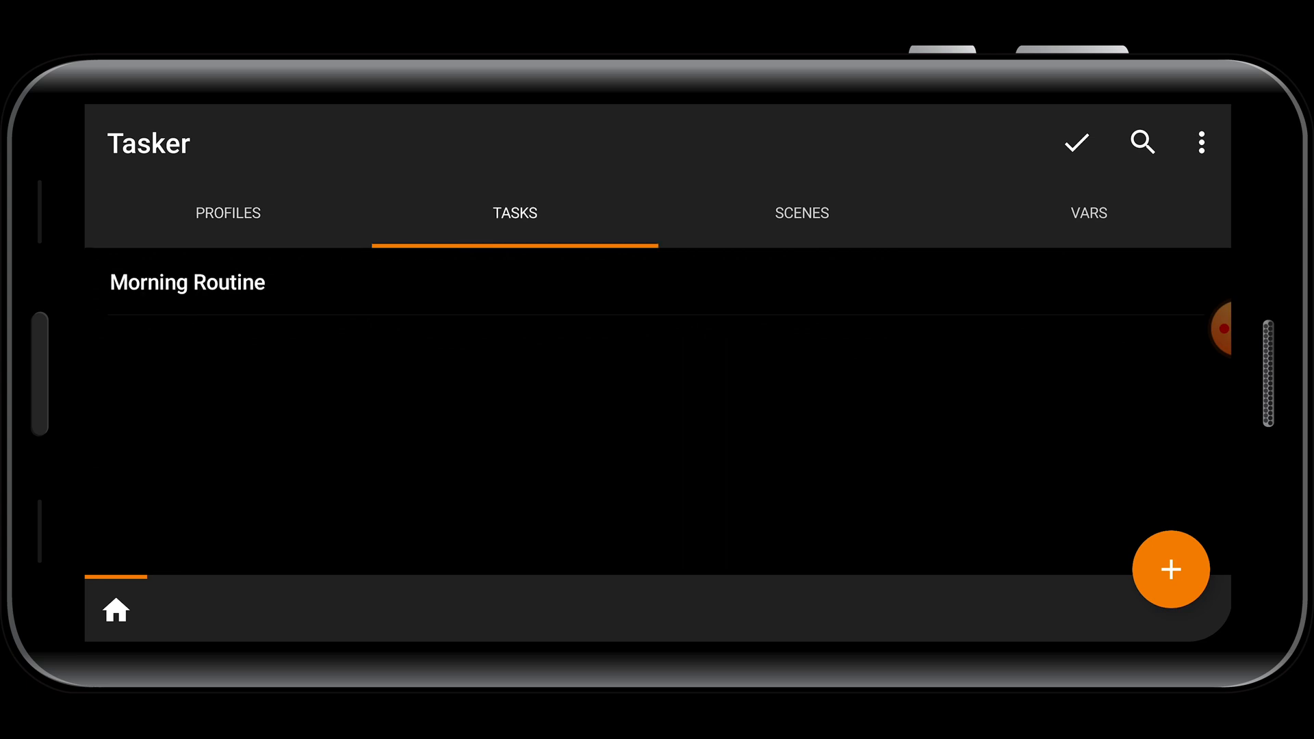
pyautogui.click(187, 282)
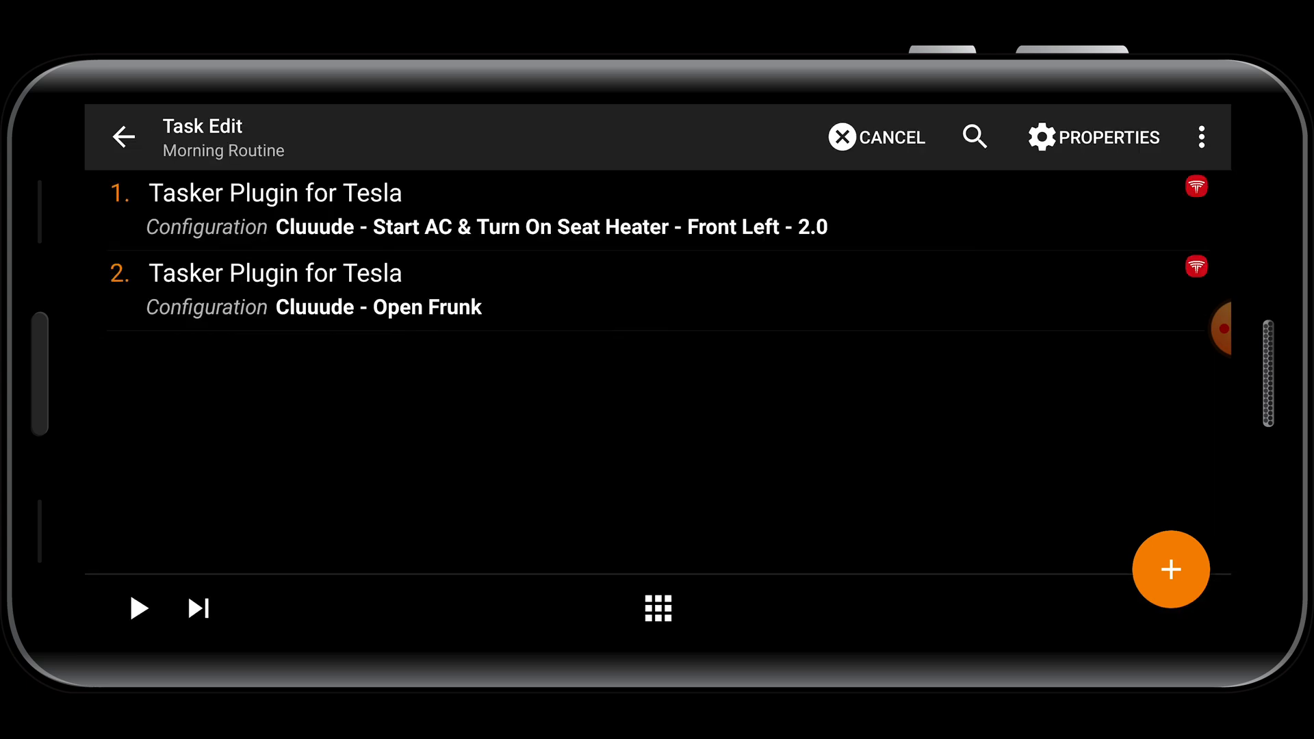